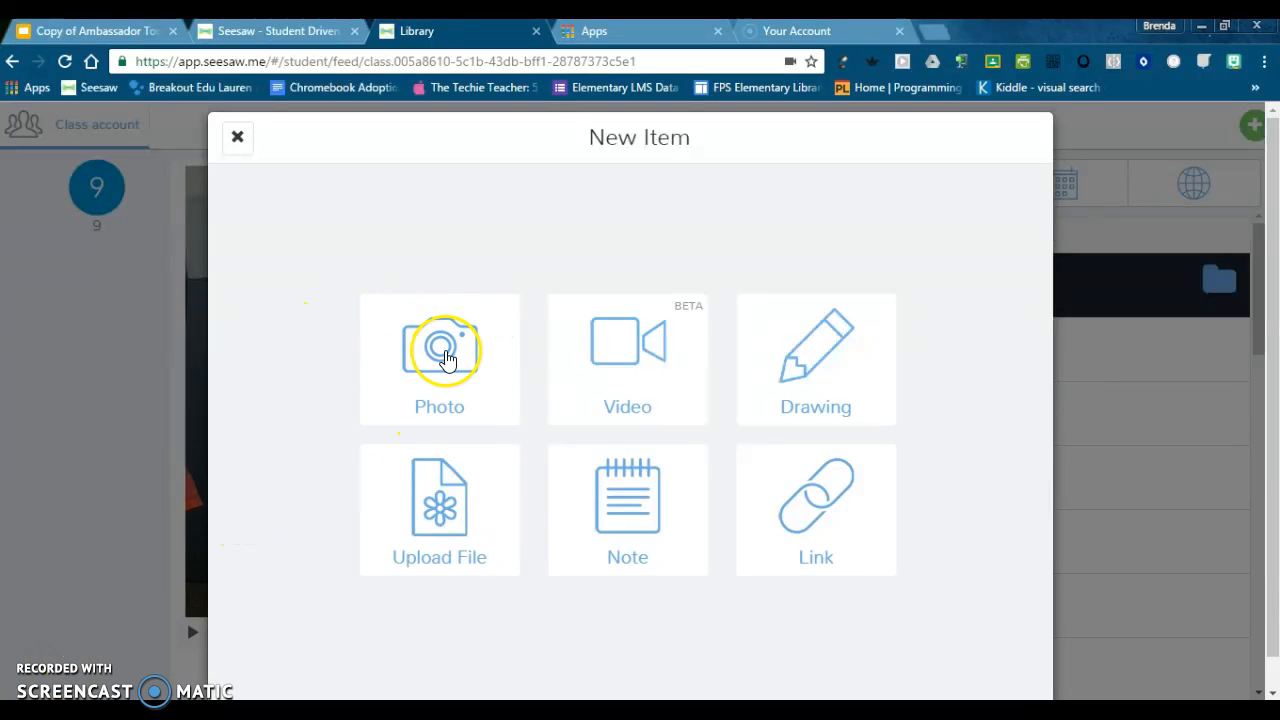
Step: Choose Photo in the New Item dialog to open the camera on the bookshelf
{"action": "left_click", "coordinate": [439, 358]}
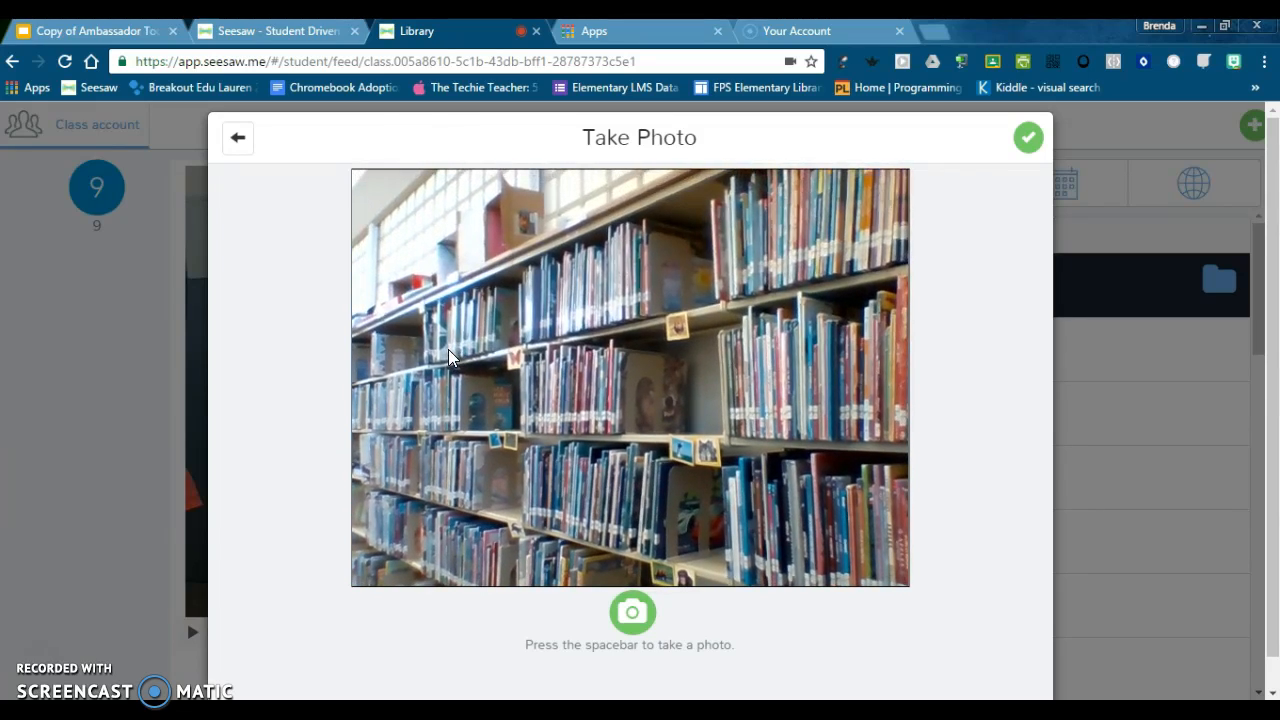
Step: Capture the library bookshelf photo and accept it
{"action": "left_click", "coordinate": [632, 612]}
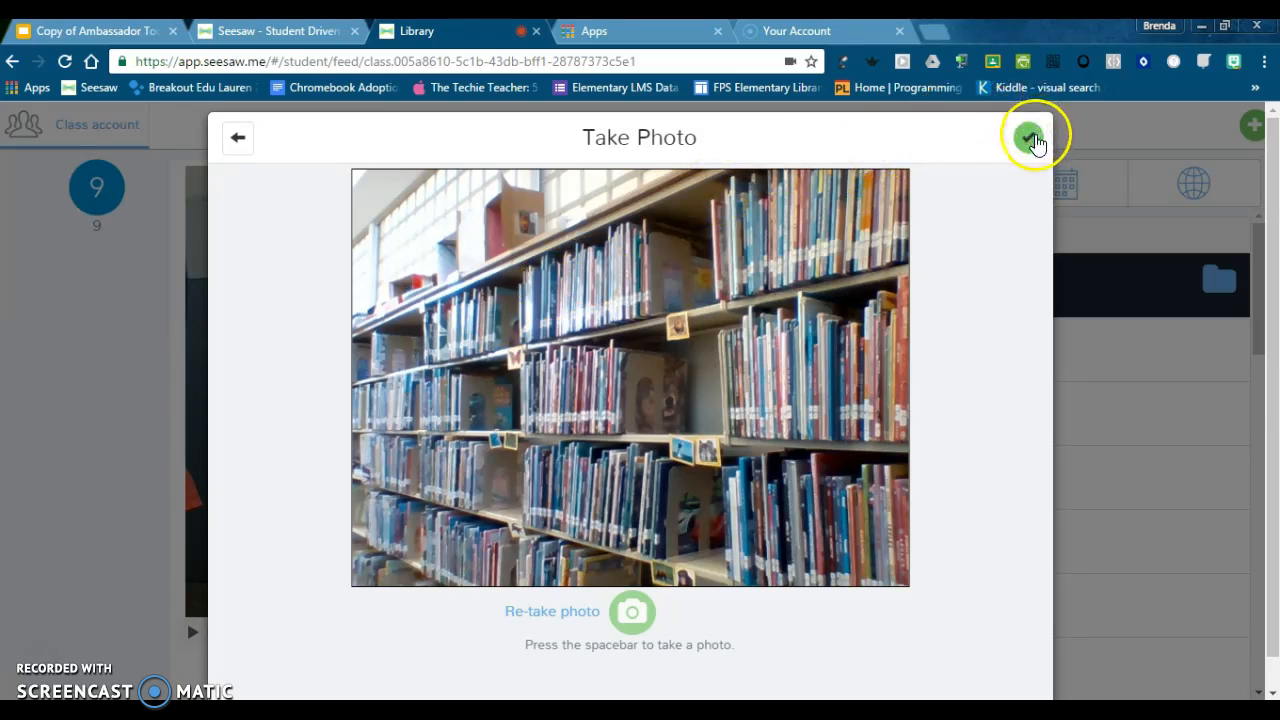
{"action": "left_click", "coordinate": [1033, 137]}
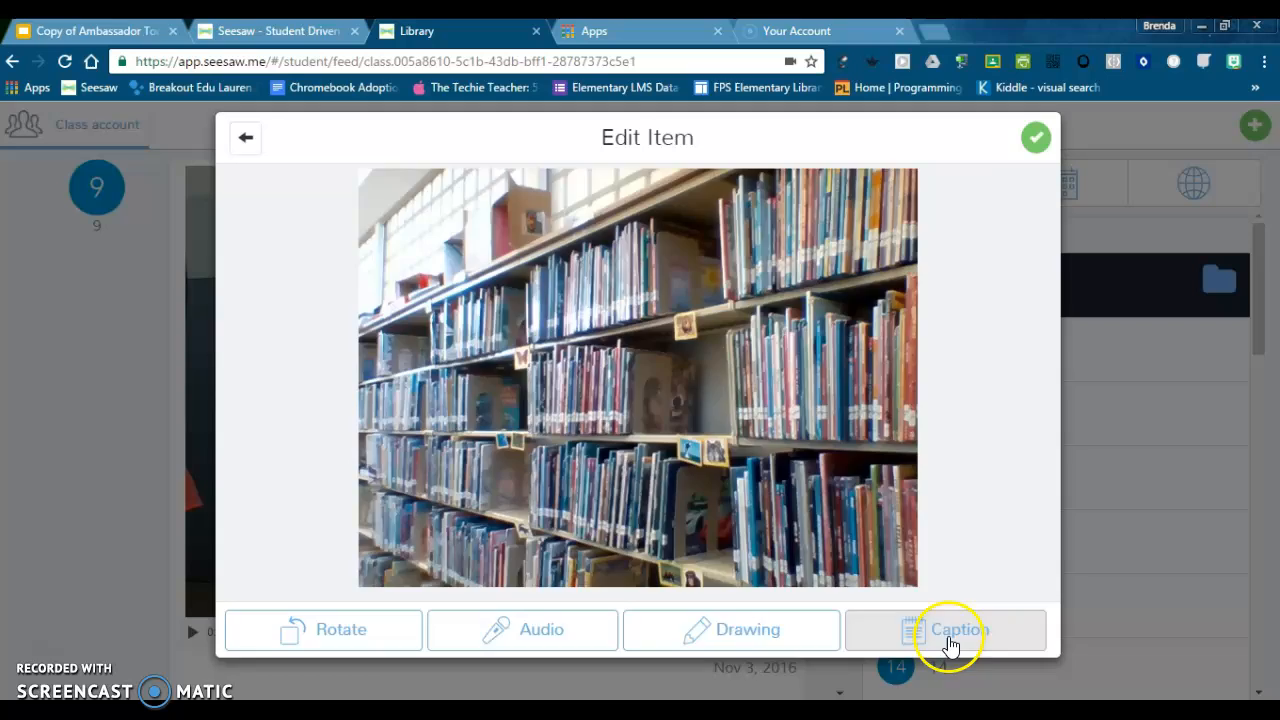
Step: Caption the bookshelf photo 'Books are the best!'
{"action": "left_click", "coordinate": [945, 629]}
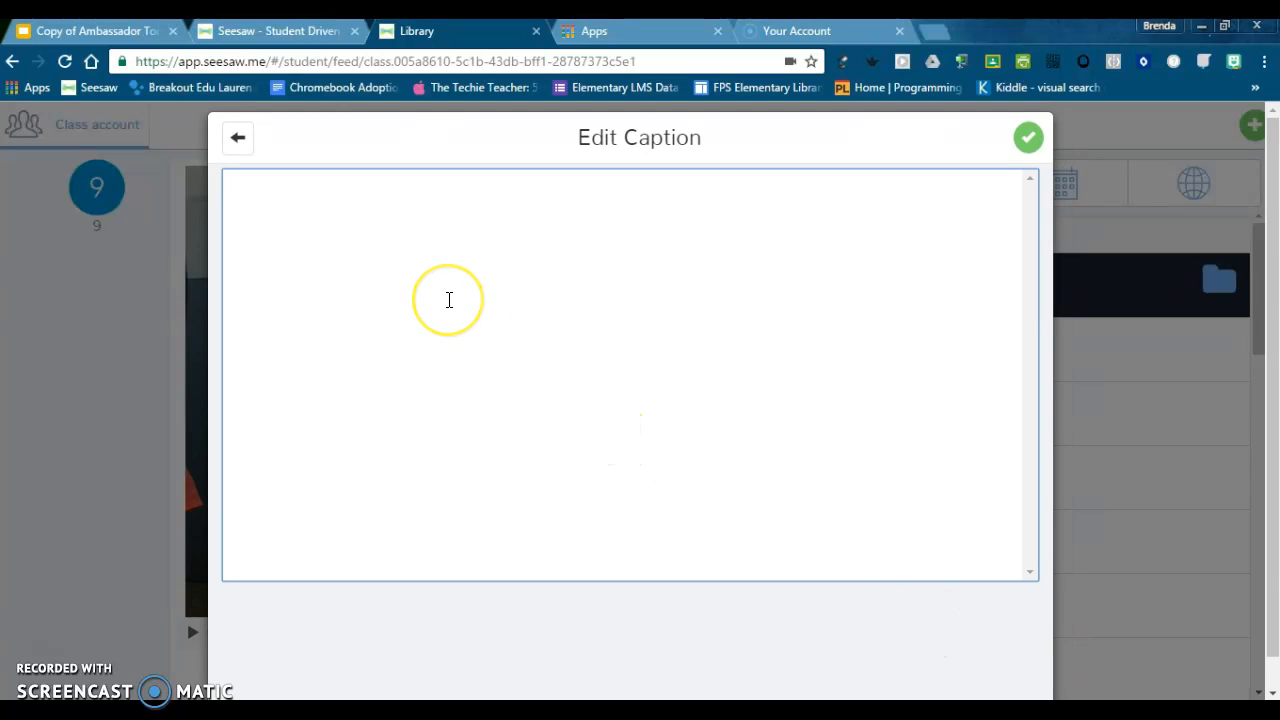
{"action": "type", "text": "Books are the best!"}
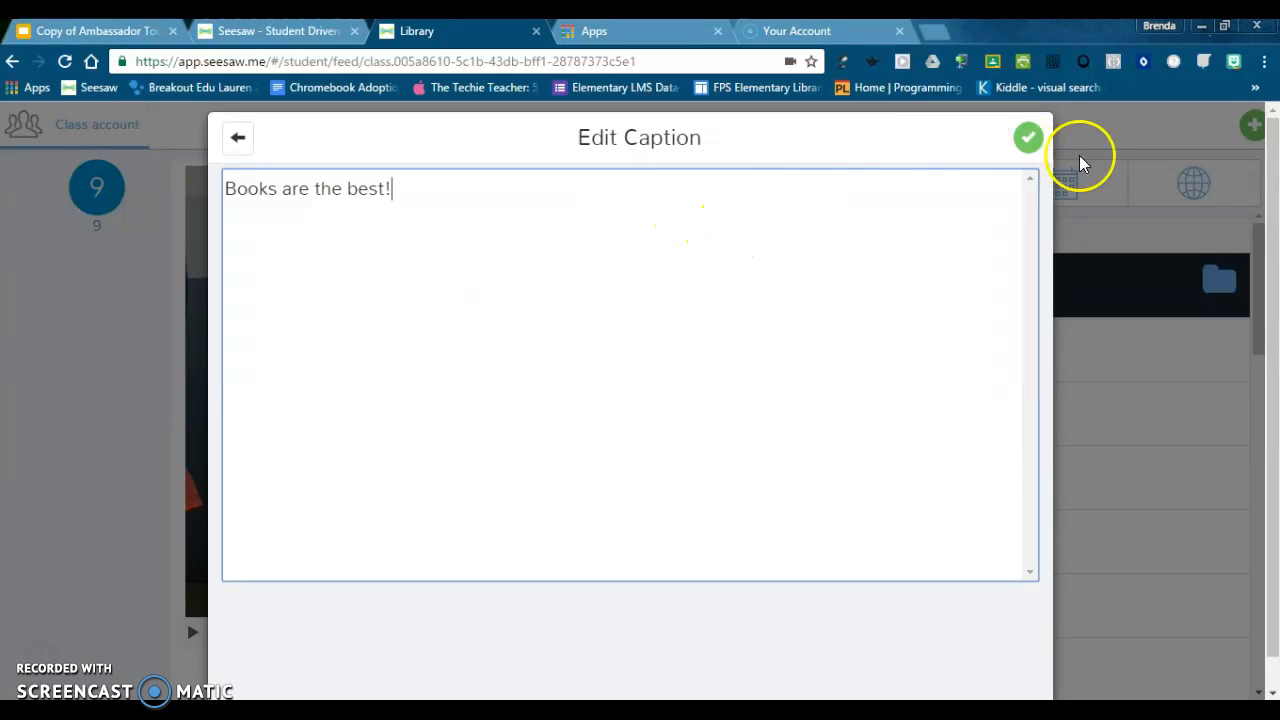
{"action": "left_click", "coordinate": [1029, 137]}
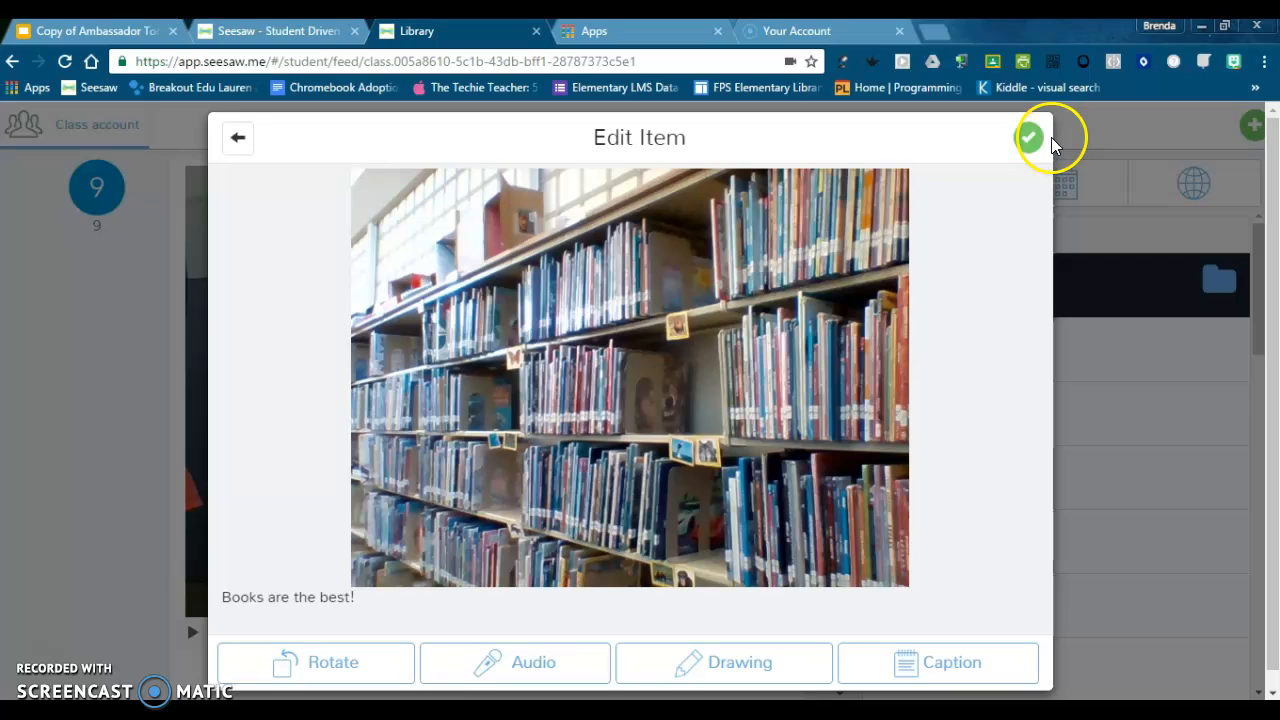
Step: Select student 12 as the recipient and upload the captioned photo to their journal
{"action": "left_click", "coordinate": [1028, 137]}
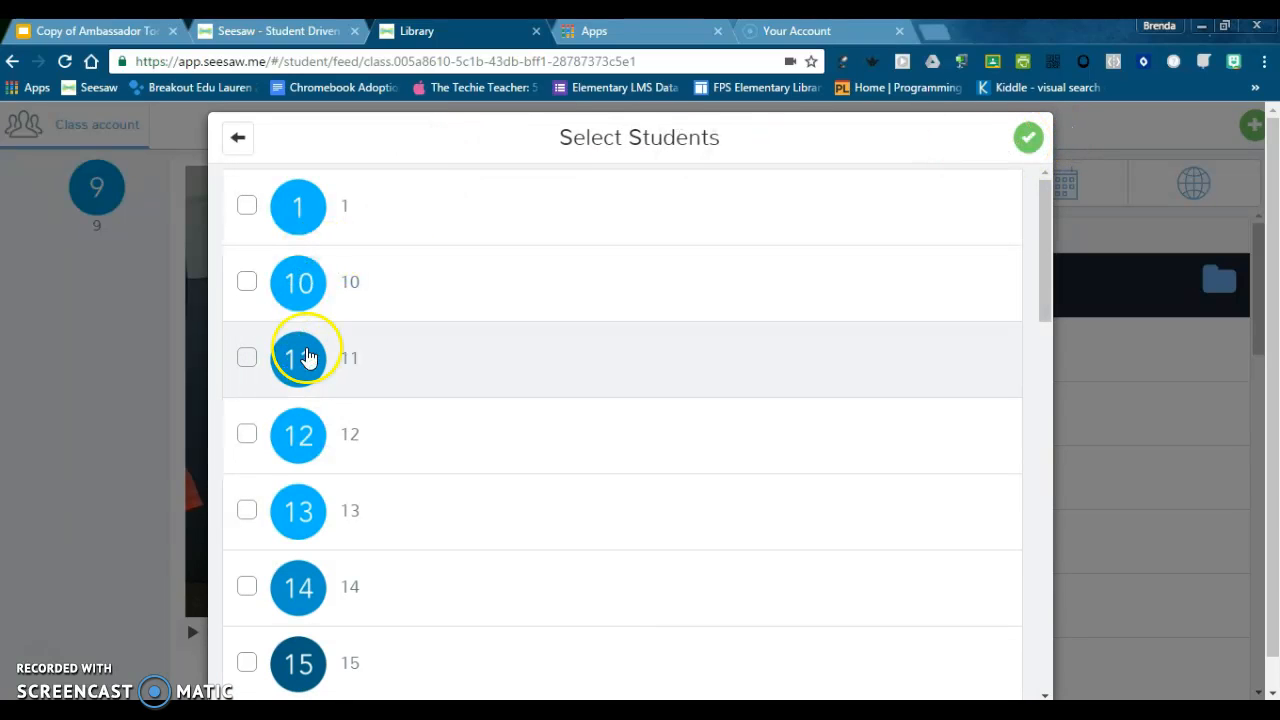
{"action": "mouse_move", "coordinate": [297, 434]}
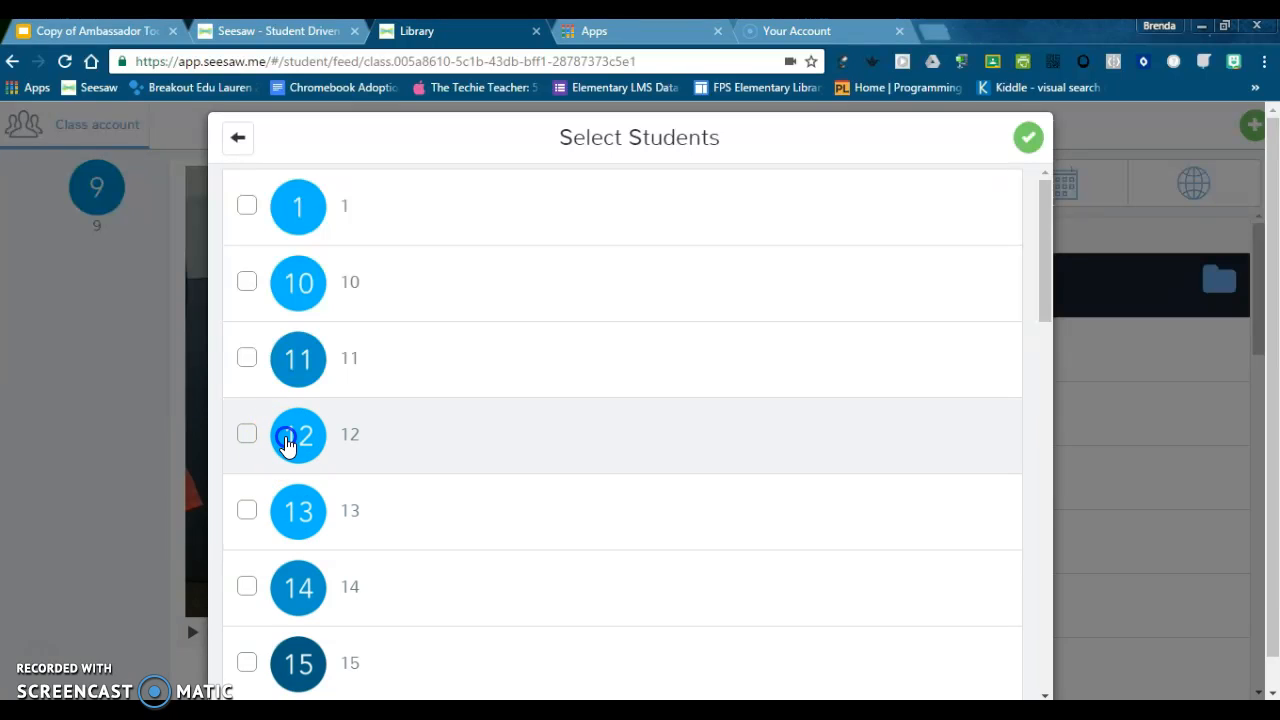
{"action": "left_click", "coordinate": [297, 434]}
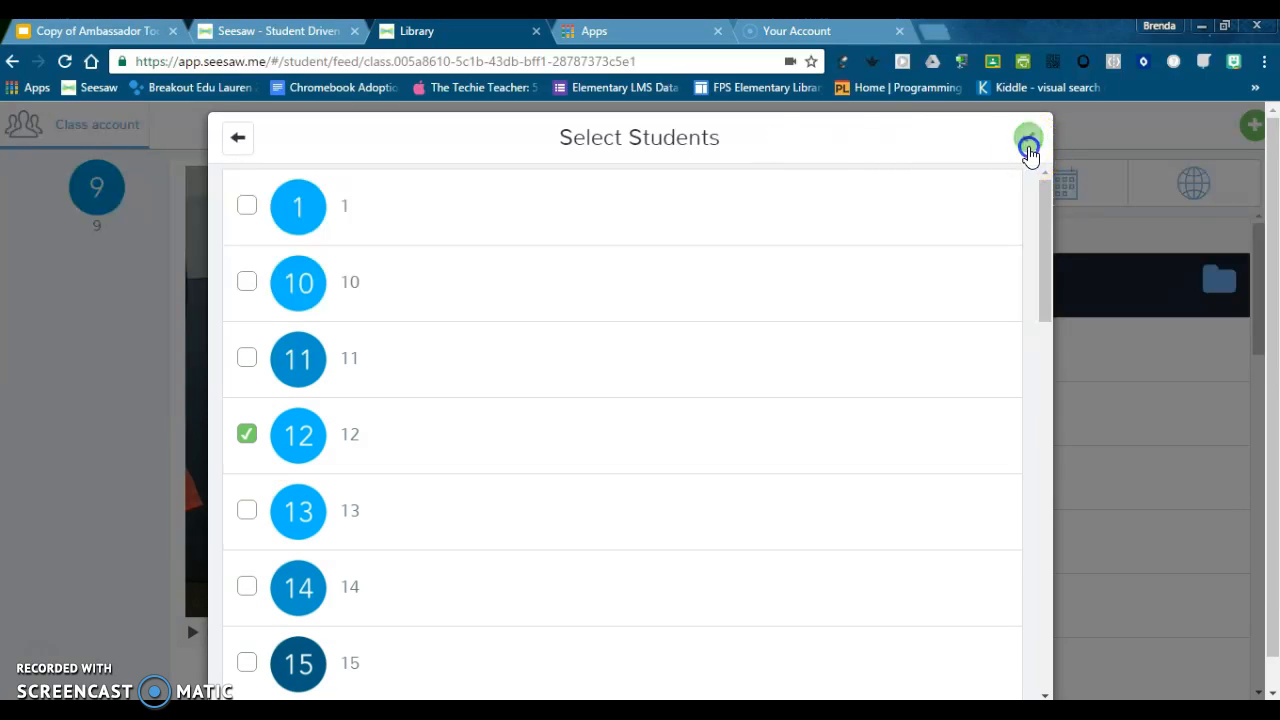
{"action": "left_click", "coordinate": [1028, 138]}
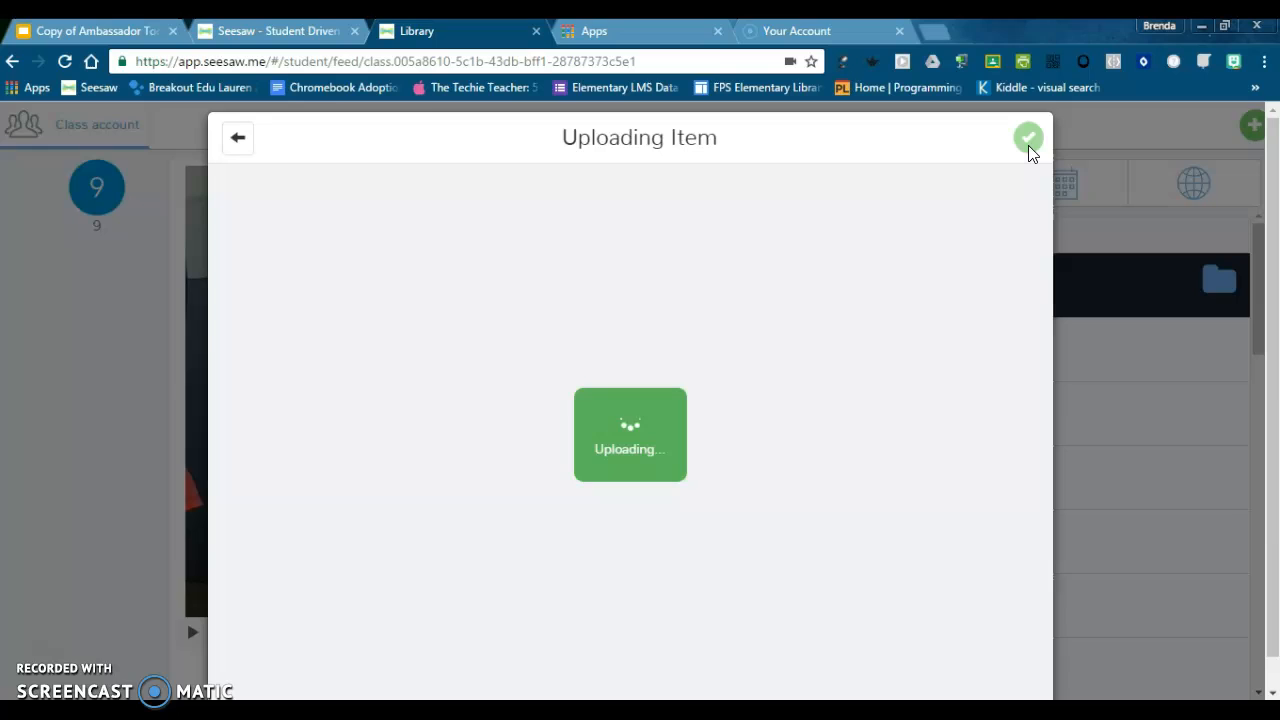